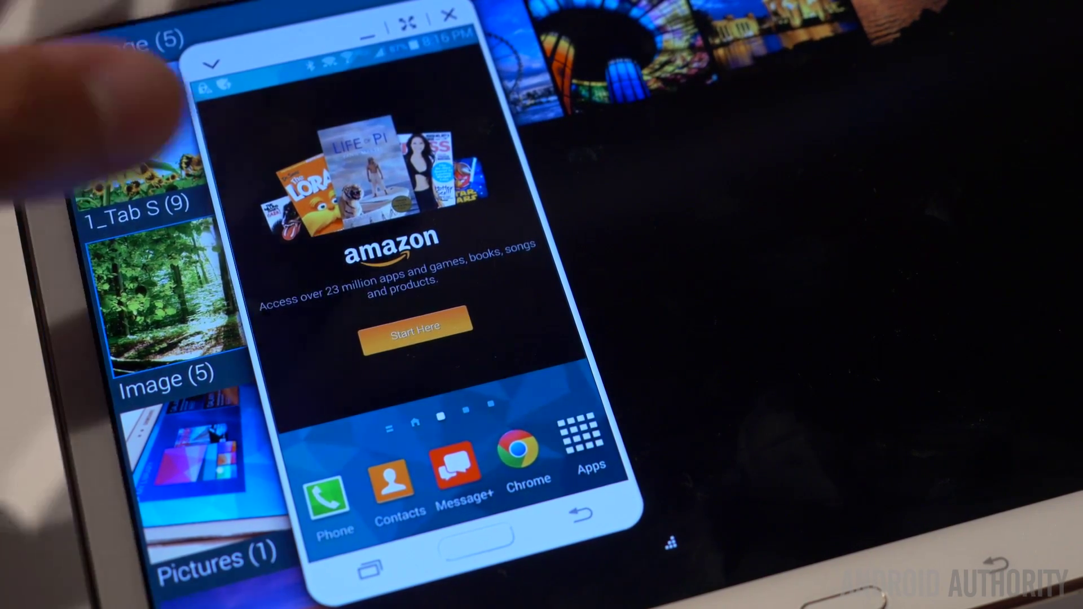
# - Minimize the SideSync phone mirror into a floating bubble, uncovering the Image album gallery
pyautogui.click(450, 14)
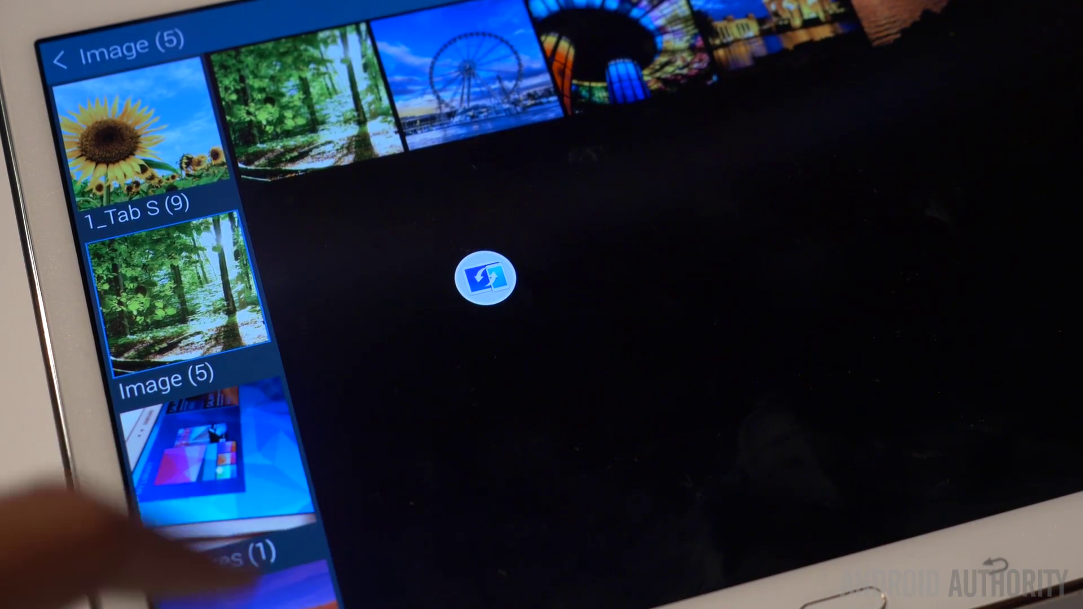